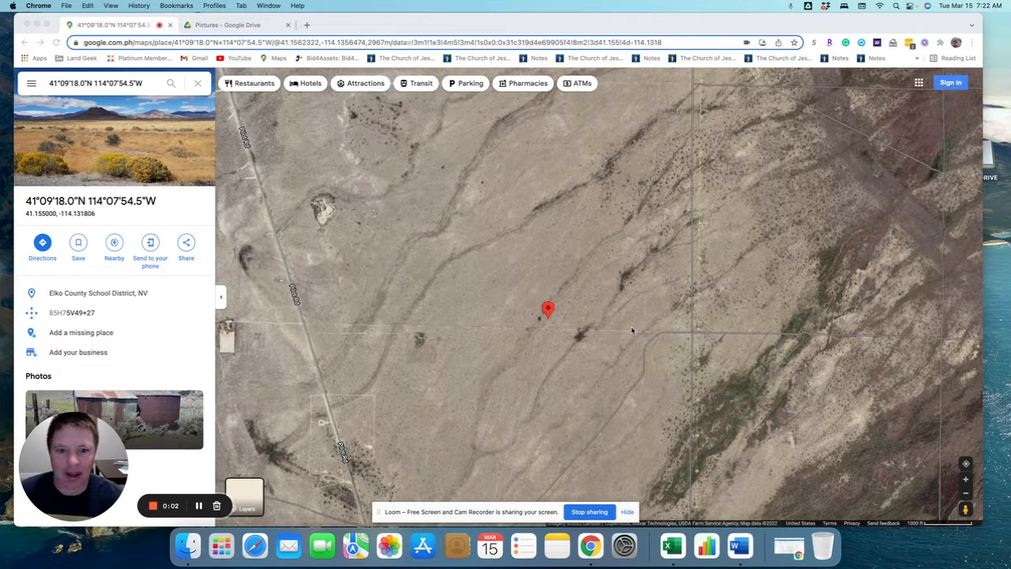
{"action": "mouse_move", "coordinate": [644, 382]}
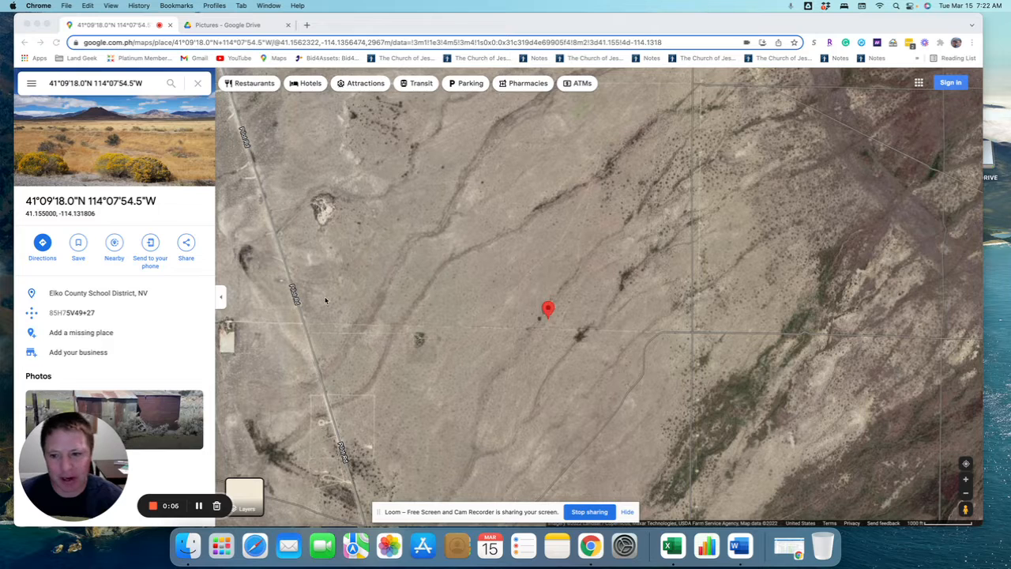
{"action": "mouse_move", "coordinate": [539, 314]}
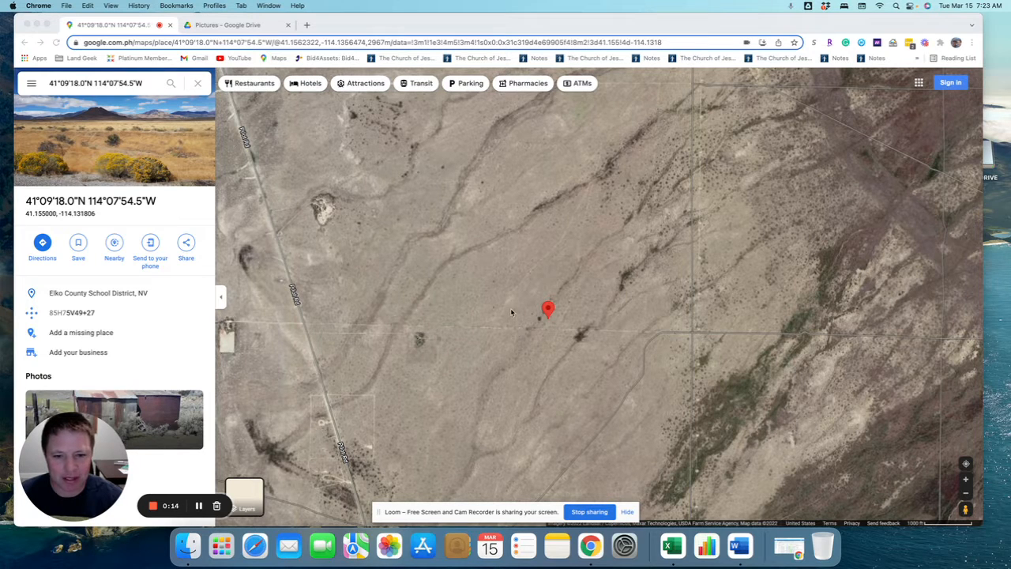
{"action": "mouse_move", "coordinate": [551, 335]}
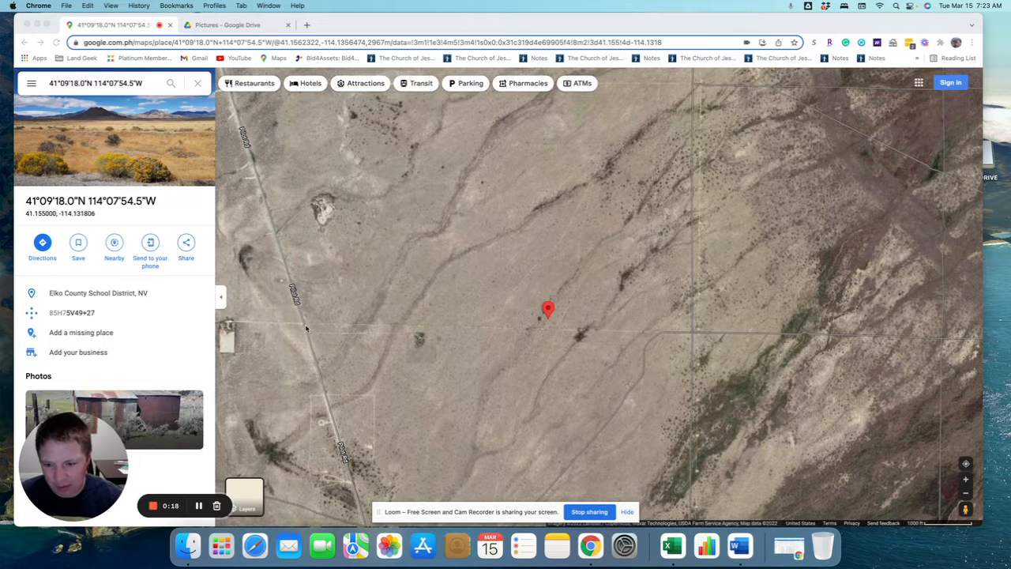
{"action": "mouse_move", "coordinate": [560, 310]}
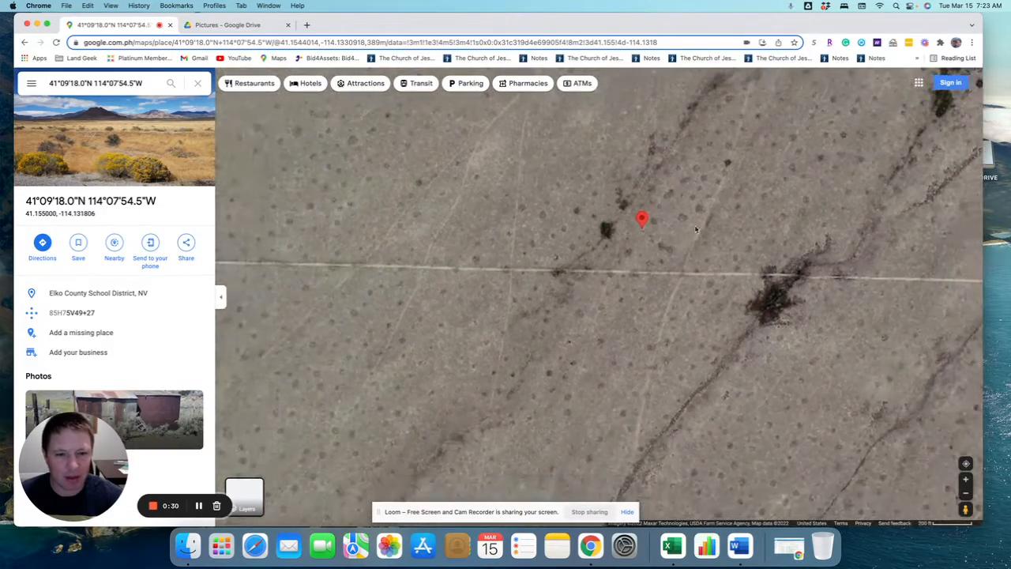
- Pull back the satellite view to show the dirt roads and terrain around the pinned lot
{"action": "left_click_drag", "start_coordinate": [632, 229], "coordinate": [632, 330]}
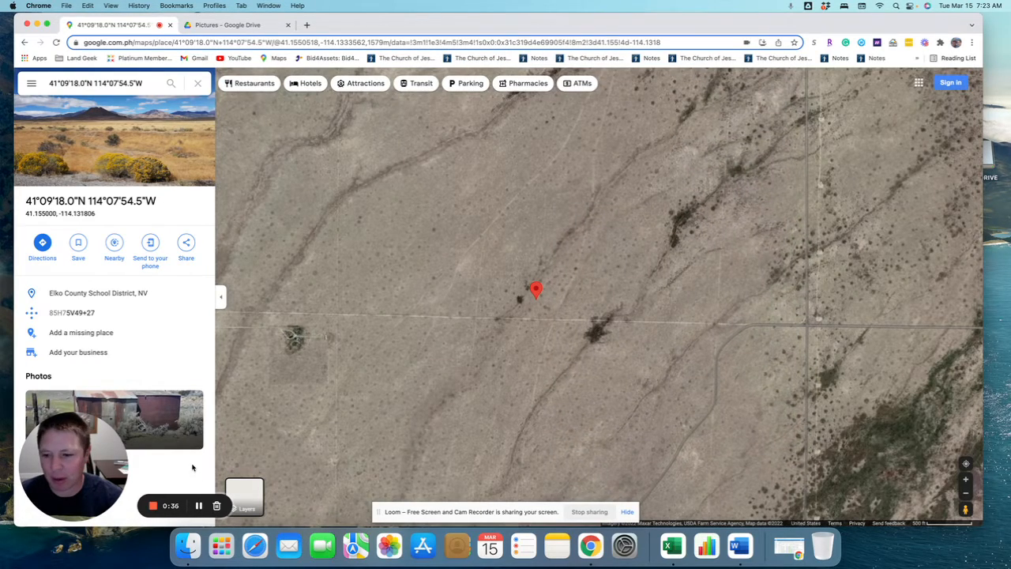
{"action": "left_click", "coordinate": [42, 243]}
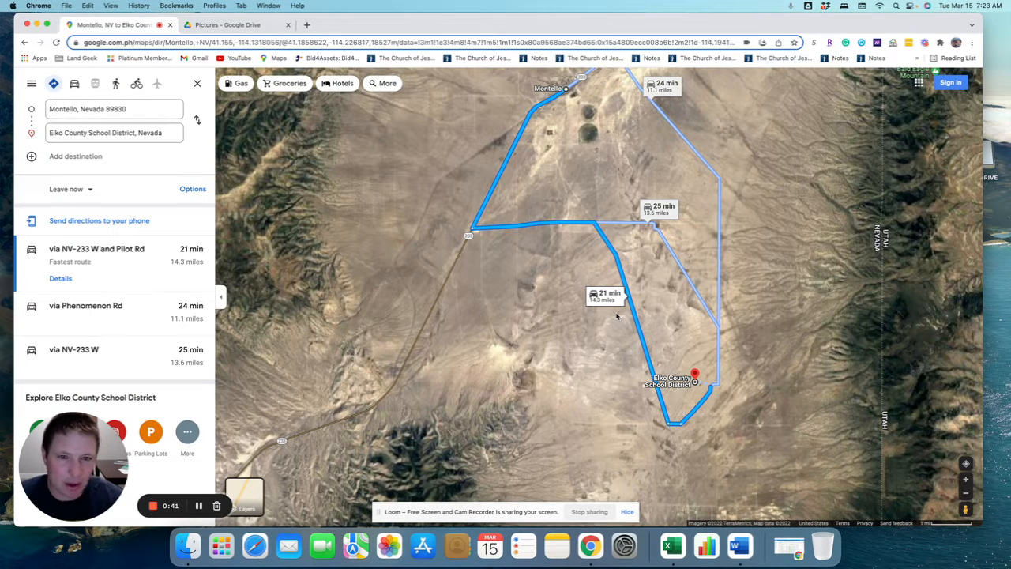
{"action": "mouse_move", "coordinate": [687, 194]}
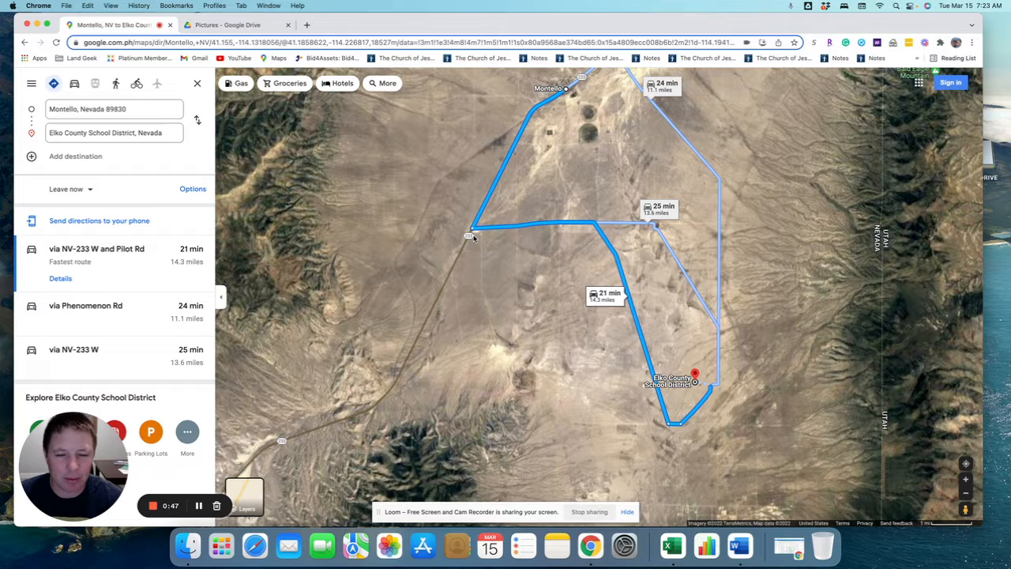
{"action": "mouse_move", "coordinate": [492, 230]}
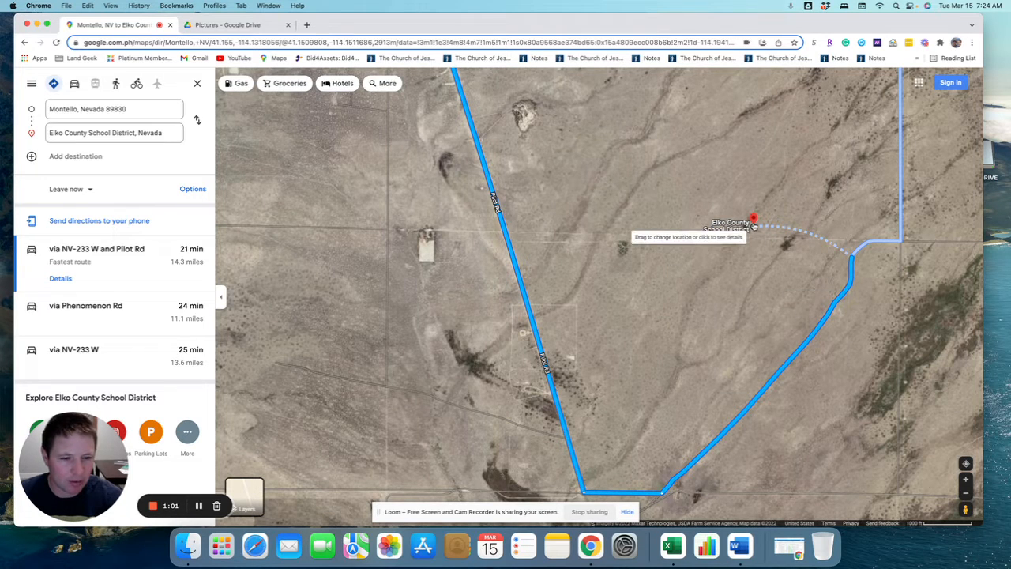
{"action": "mouse_move", "coordinate": [707, 296]}
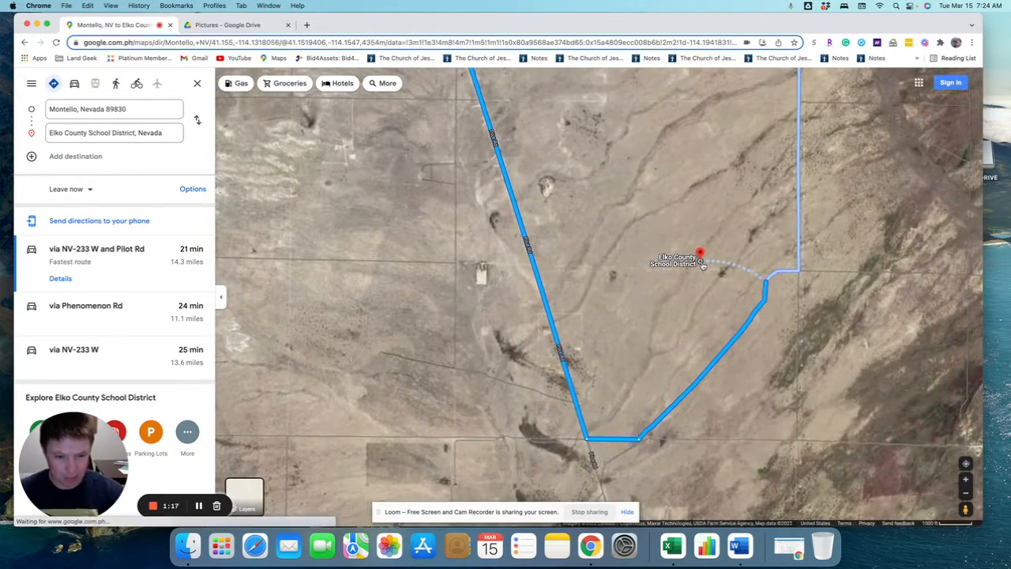
{"action": "mouse_move", "coordinate": [479, 247]}
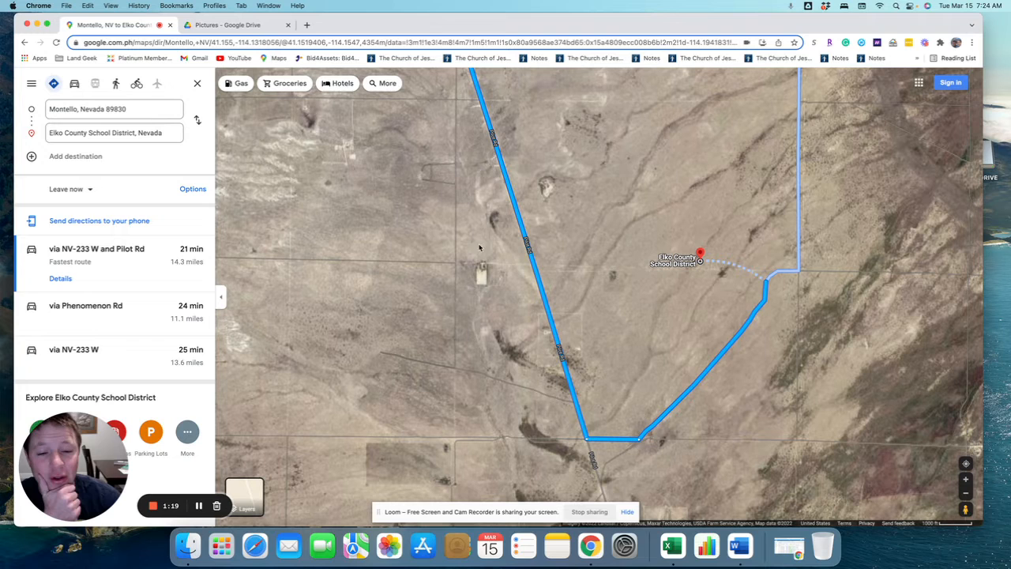
{"action": "mouse_move", "coordinate": [647, 327]}
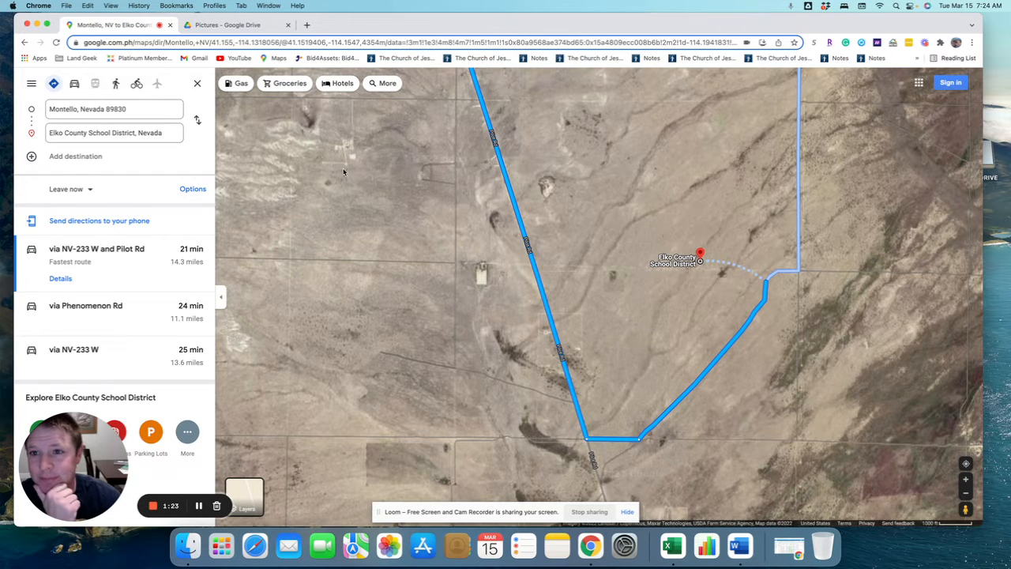
- Switch to the tab with the Google Drive parcel map screenshot
{"action": "left_click", "coordinate": [229, 25]}
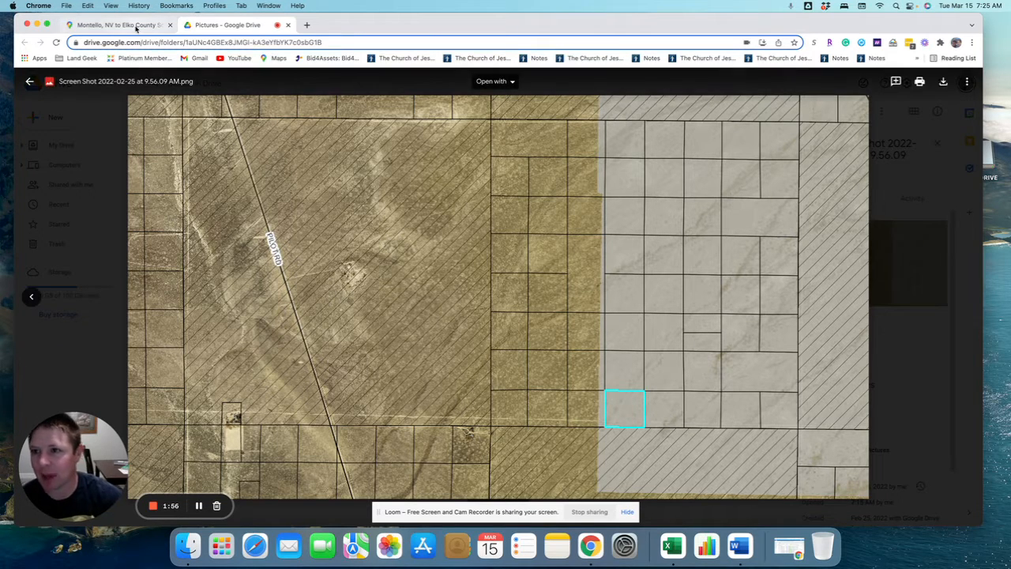
- Return to the Google Maps tab with the driving directions
{"action": "left_click", "coordinate": [119, 25]}
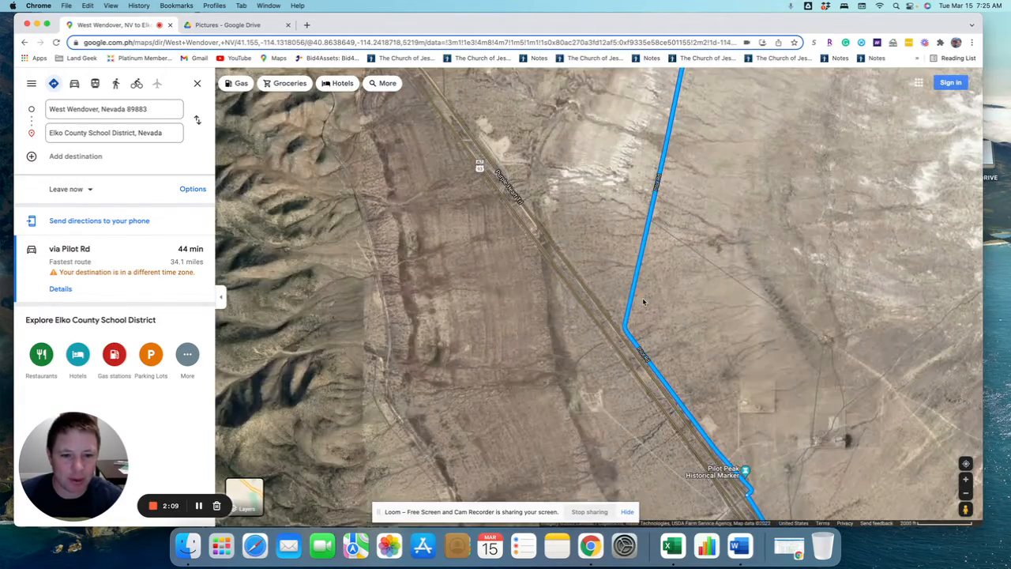
{"action": "mouse_move", "coordinate": [487, 226]}
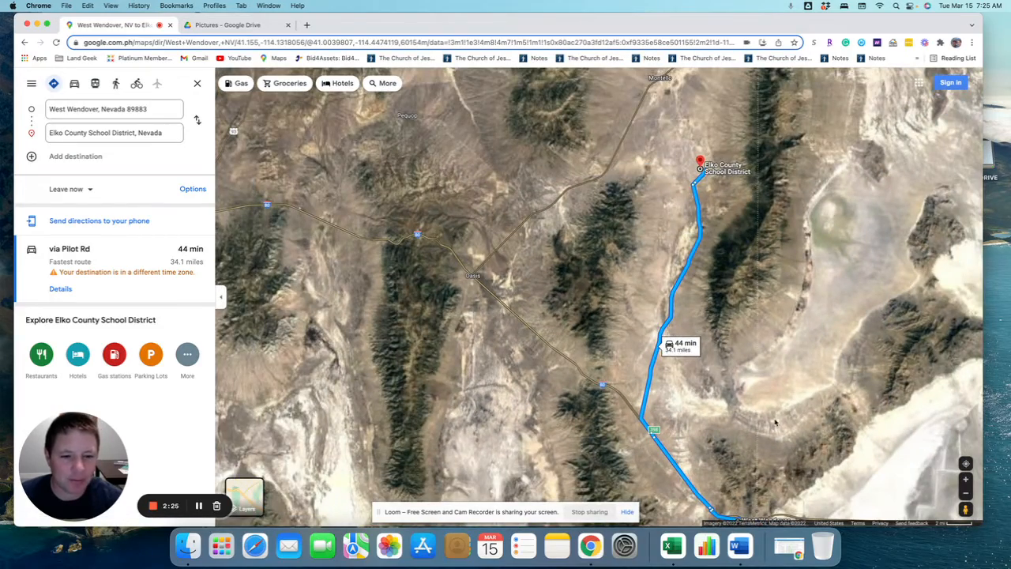
- Shift the map to bring West Wendover into view alongside the lot
{"action": "left_click_drag", "start_coordinate": [773, 422], "coordinate": [663, 343]}
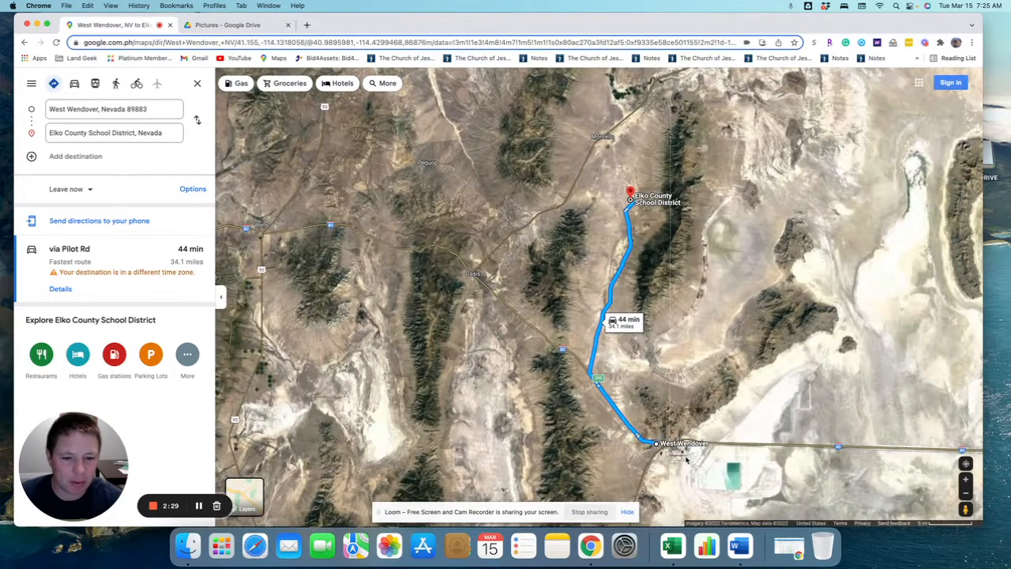
{"action": "mouse_move", "coordinate": [630, 196]}
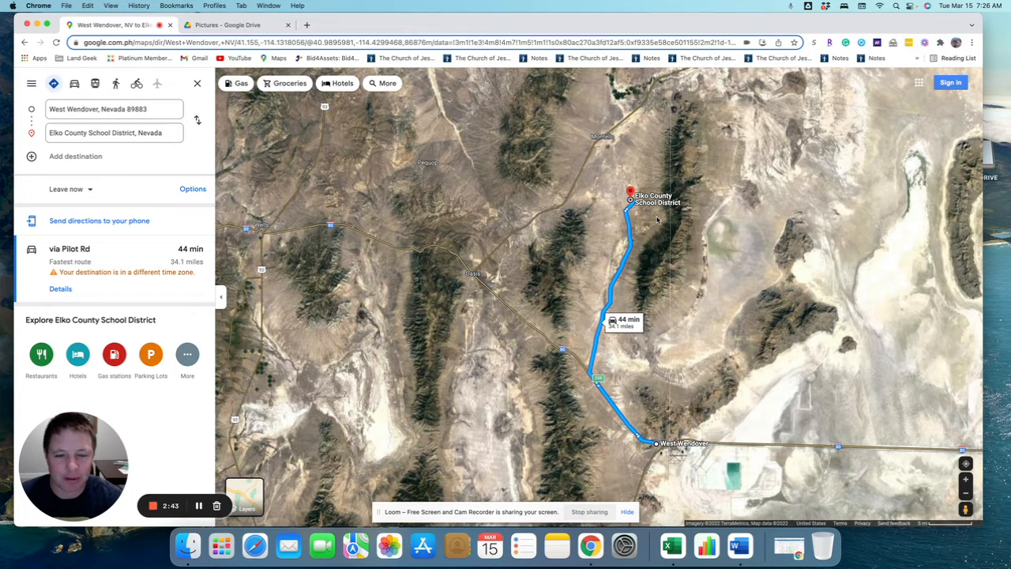
{"action": "mouse_move", "coordinate": [669, 297]}
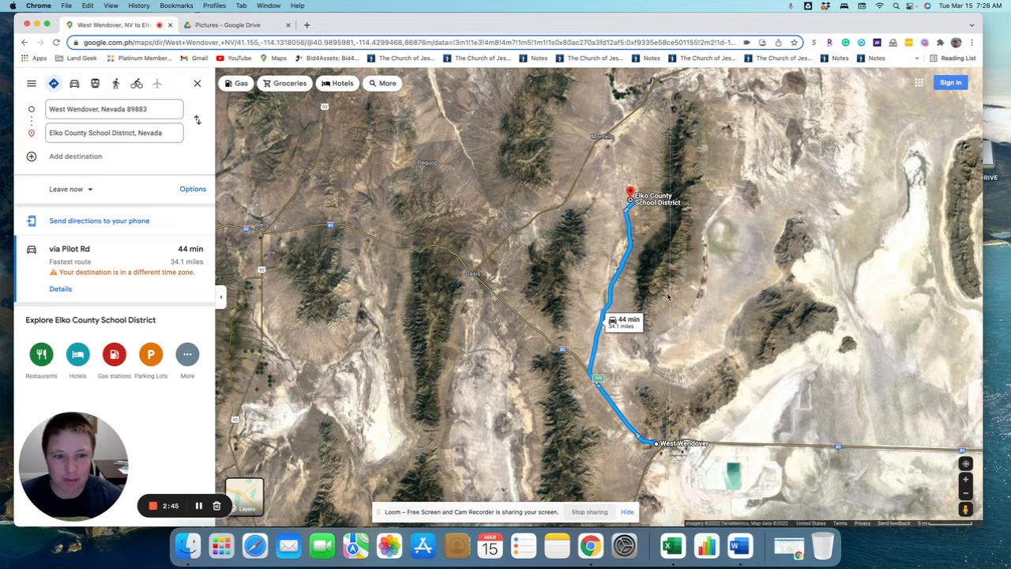
{"action": "mouse_move", "coordinate": [686, 295]}
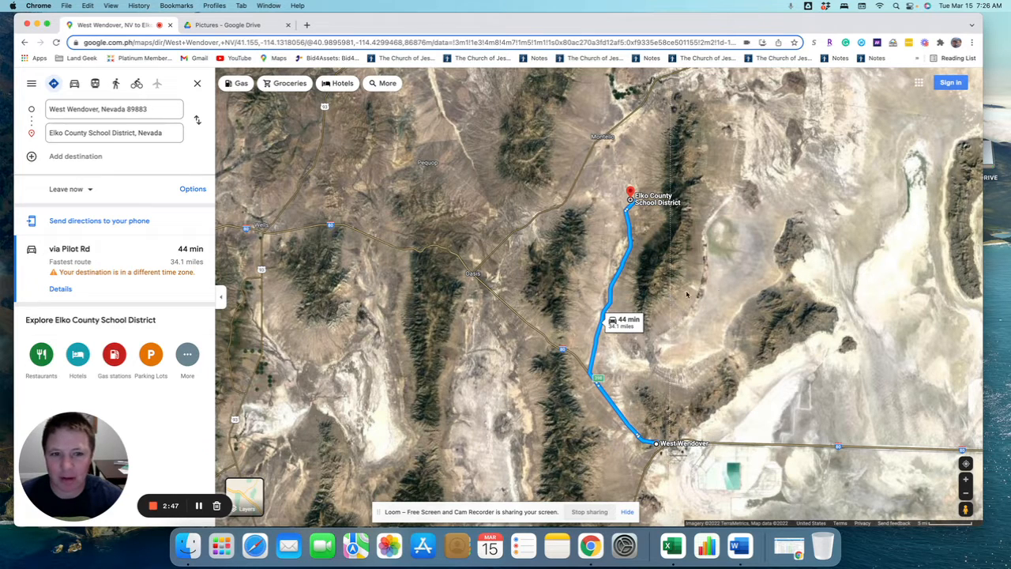